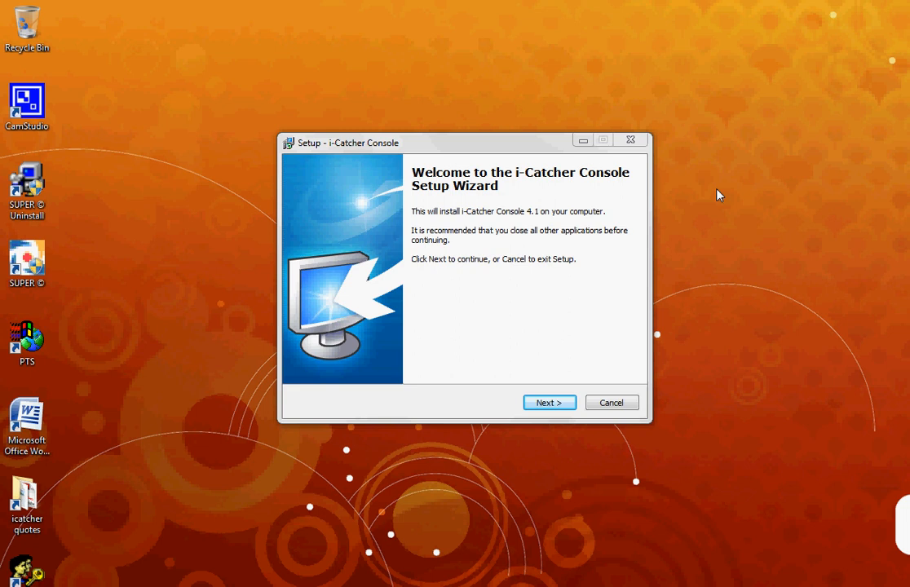
{"action": "mouse_move", "coordinate": [604, 333]}
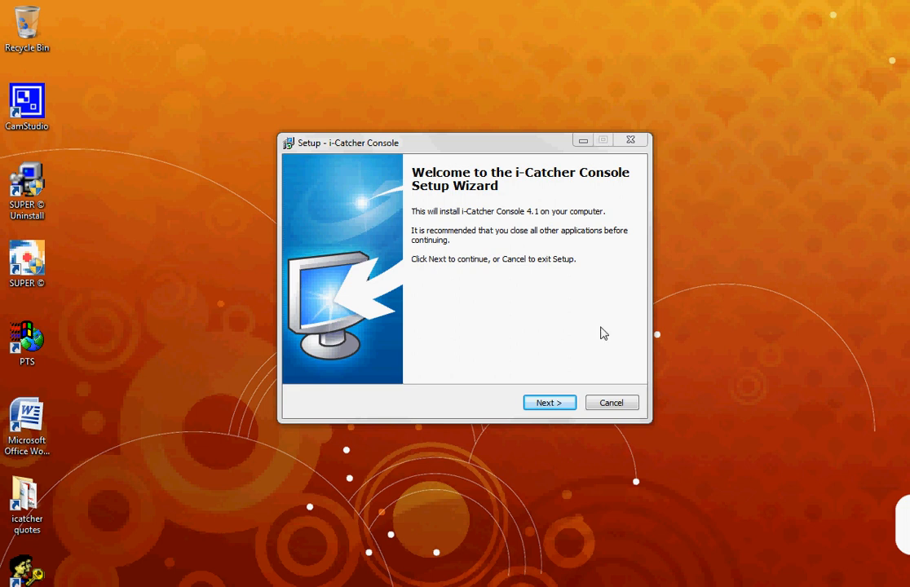
Advance the i-Catcher Console Setup wizard from its welcome page to the license agreement.
{"action": "left_click", "coordinate": [548, 401]}
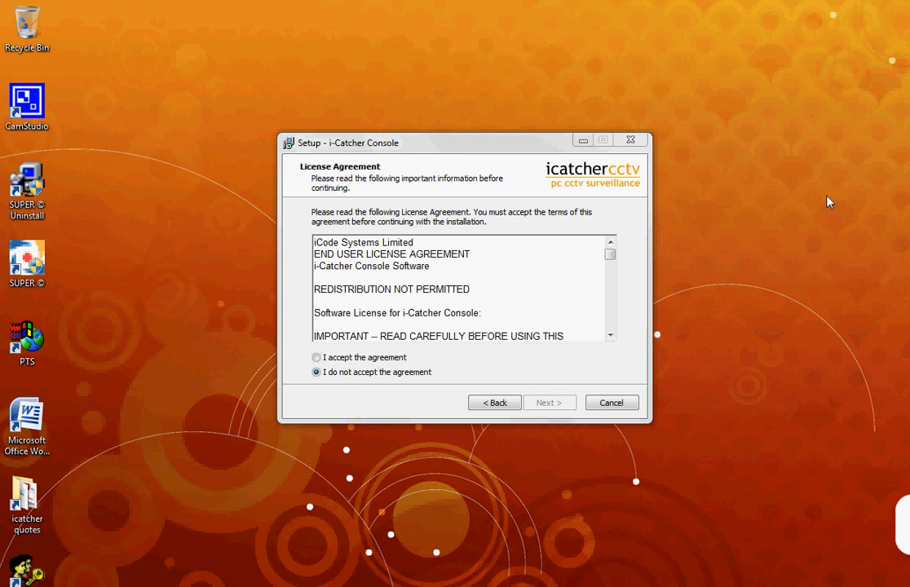
{"action": "mouse_move", "coordinate": [353, 305]}
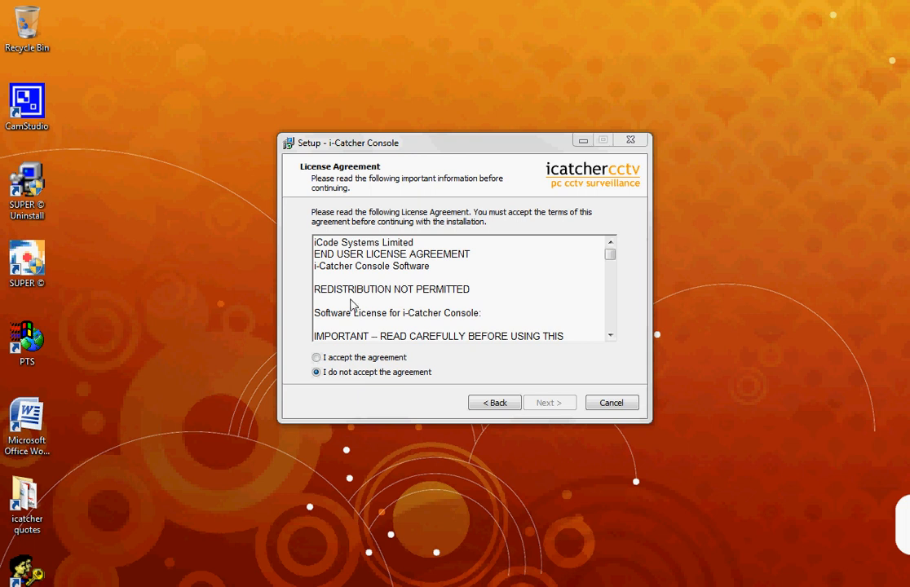
Accept the license agreement and continue to the destination page with the default Program Files (x86) folder.
{"action": "left_click", "coordinate": [316, 358]}
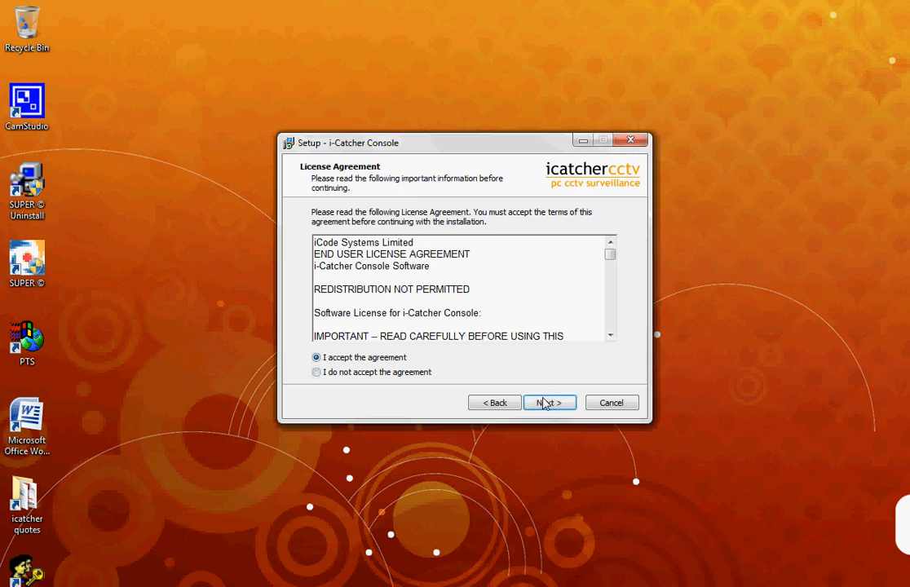
{"action": "left_click", "coordinate": [550, 402]}
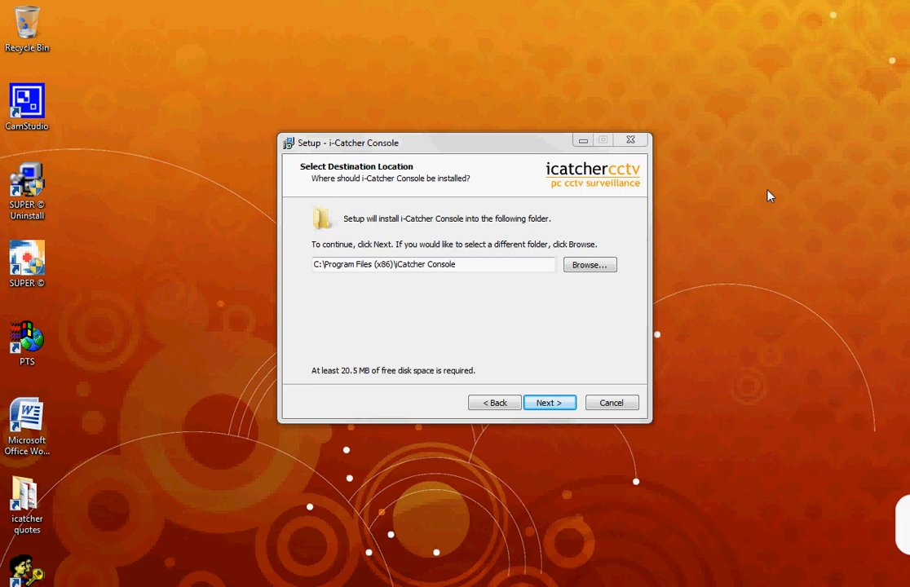
{"action": "mouse_move", "coordinate": [537, 383]}
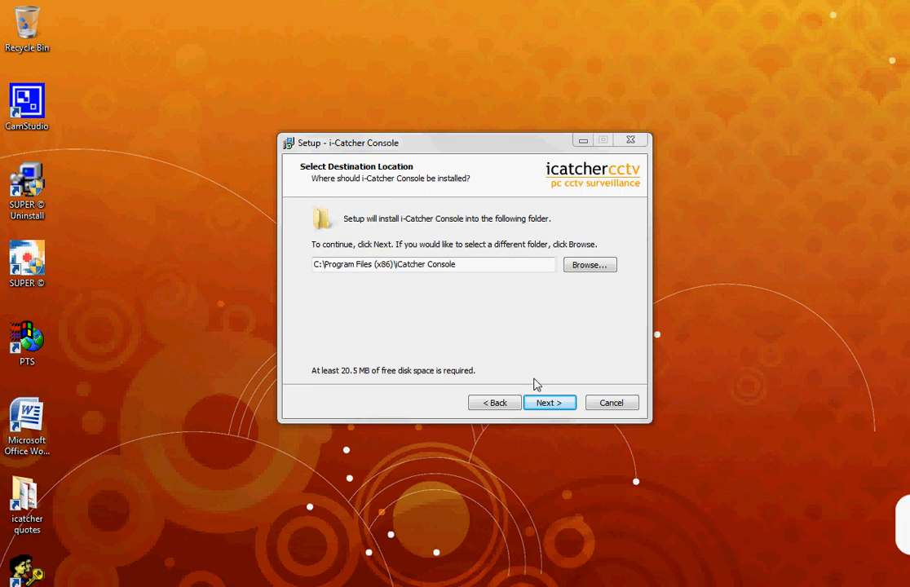
Keep the default install folder and i-Catcher Start Menu folder, reaching the additional tasks page.
{"action": "left_click", "coordinate": [549, 401]}
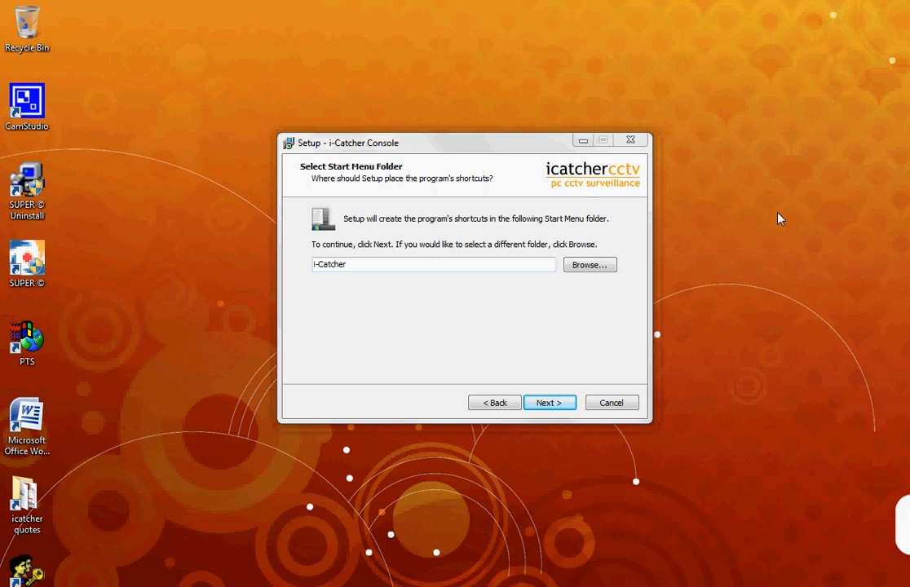
{"action": "mouse_move", "coordinate": [675, 305]}
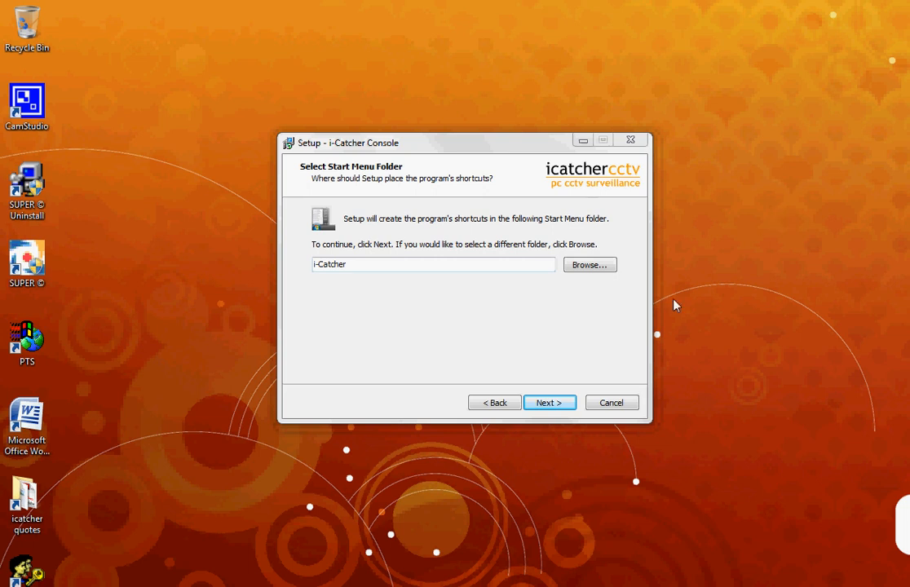
{"action": "left_click", "coordinate": [549, 401]}
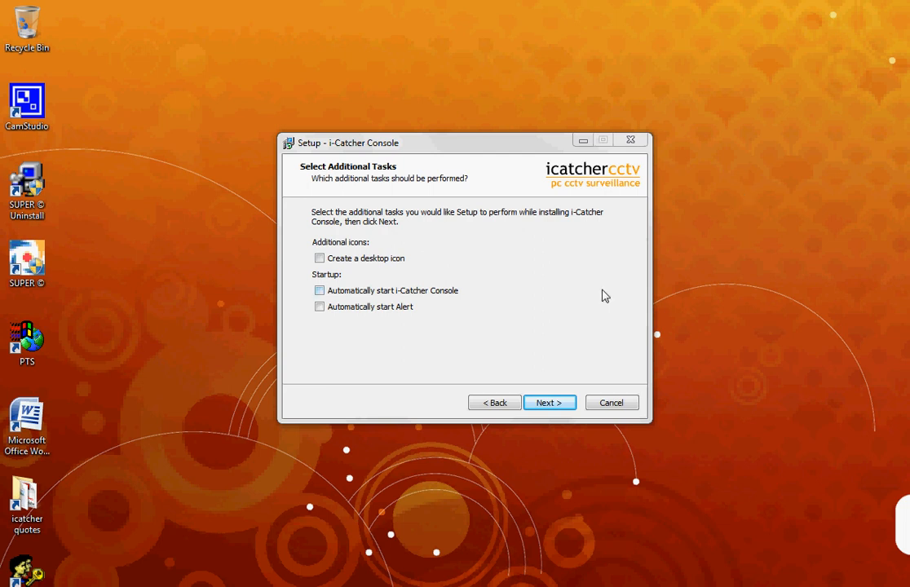
Continue with no additional tasks and install i-Catcher Console through to the completion page.
{"action": "left_click", "coordinate": [550, 401]}
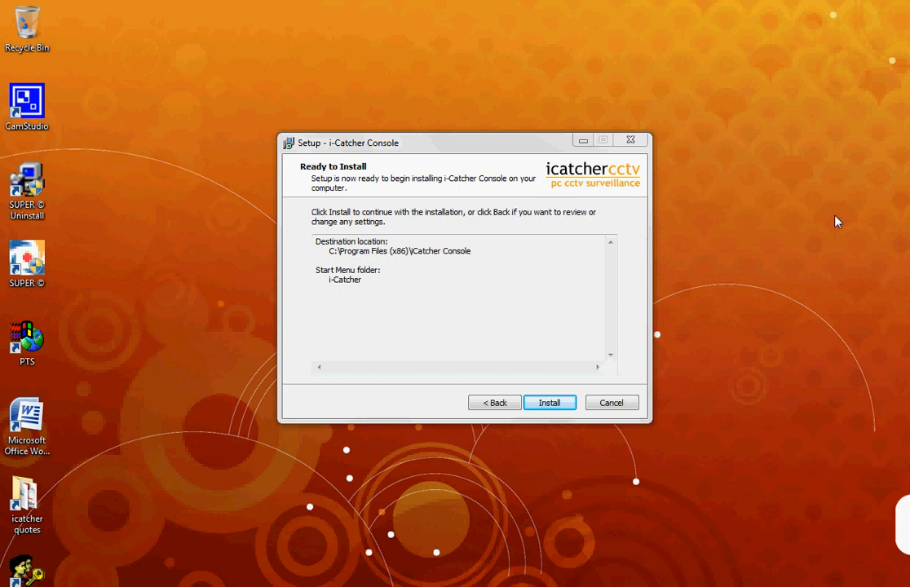
{"action": "mouse_move", "coordinate": [574, 385]}
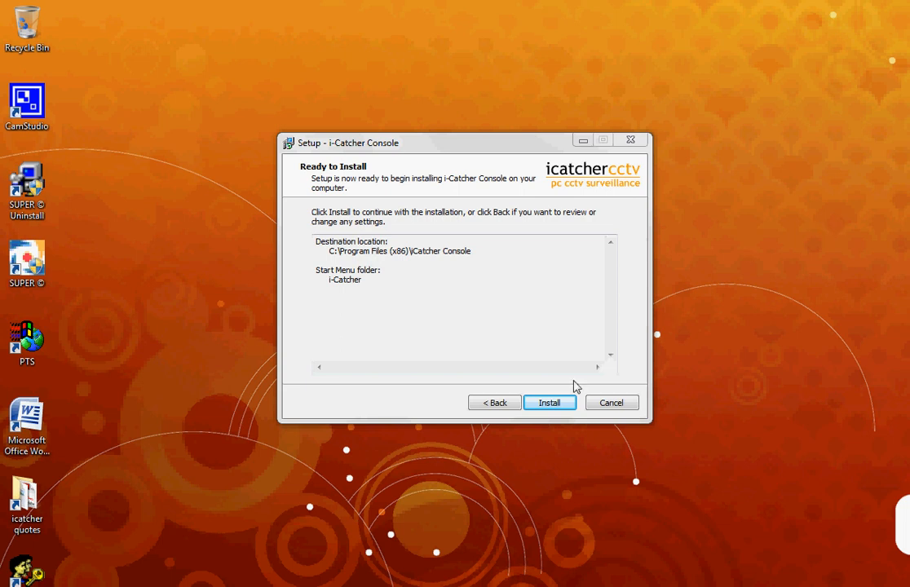
{"action": "left_click", "coordinate": [549, 401]}
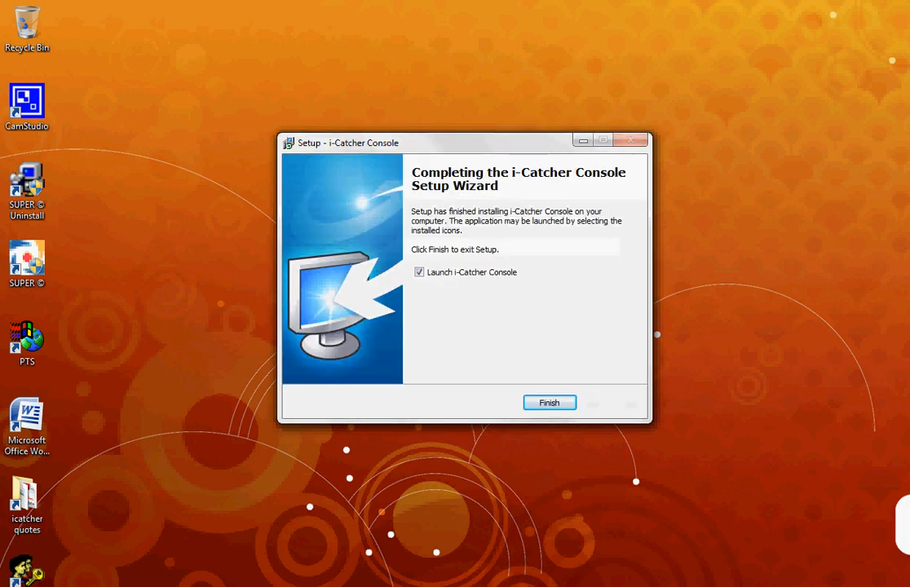
{"action": "mouse_move", "coordinate": [793, 210]}
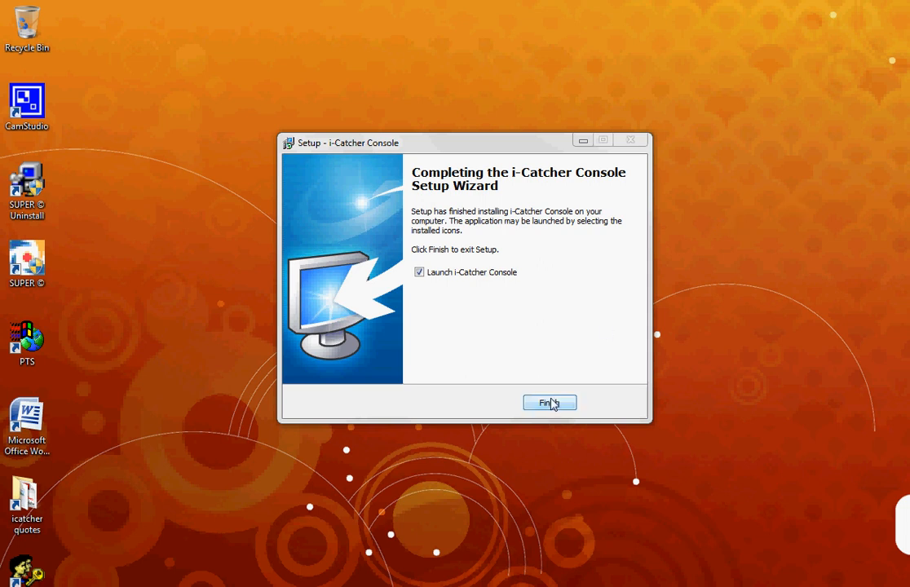
Finish setup so i-Catcher Console launches with its Trial & Demo Mode notice.
{"action": "left_click", "coordinate": [548, 403]}
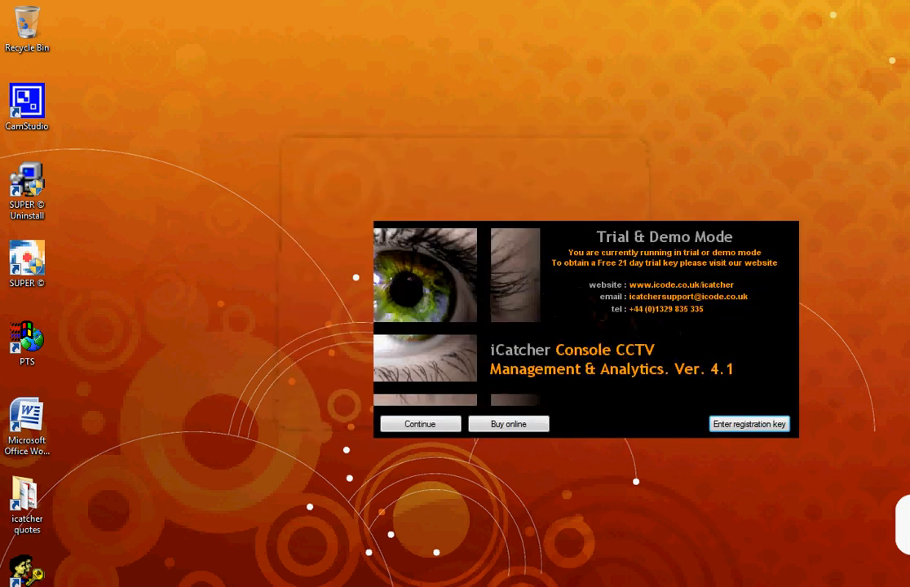
{"action": "mouse_move", "coordinate": [844, 270]}
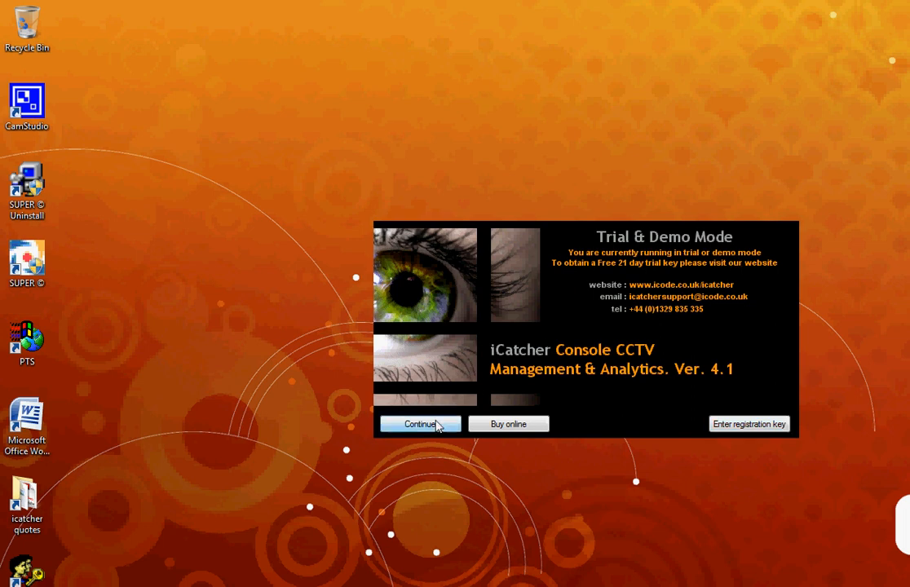
Continue in demo mode, keep default feeds and history directories, finish the wizard and answer the i-Catcher Alert prompt.
{"action": "left_click", "coordinate": [421, 424]}
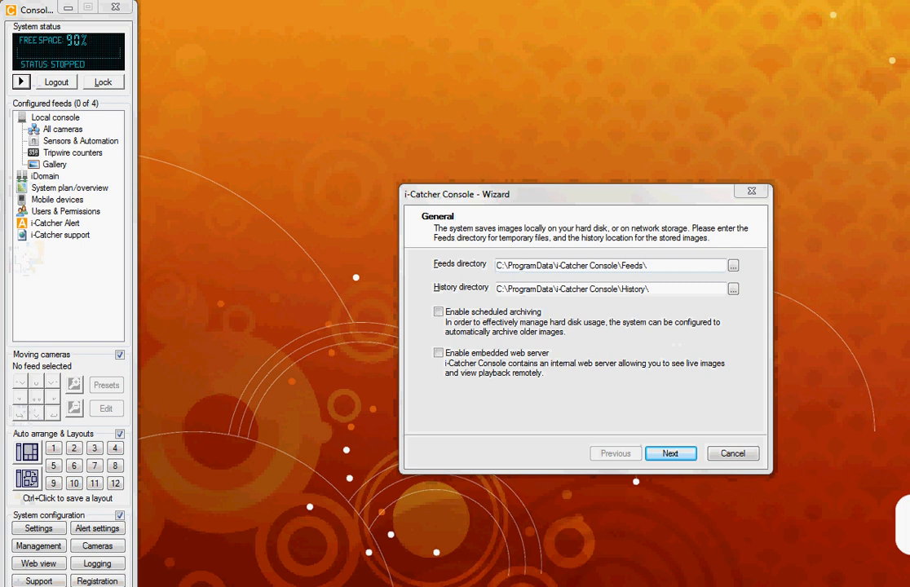
{"action": "mouse_move", "coordinate": [861, 199]}
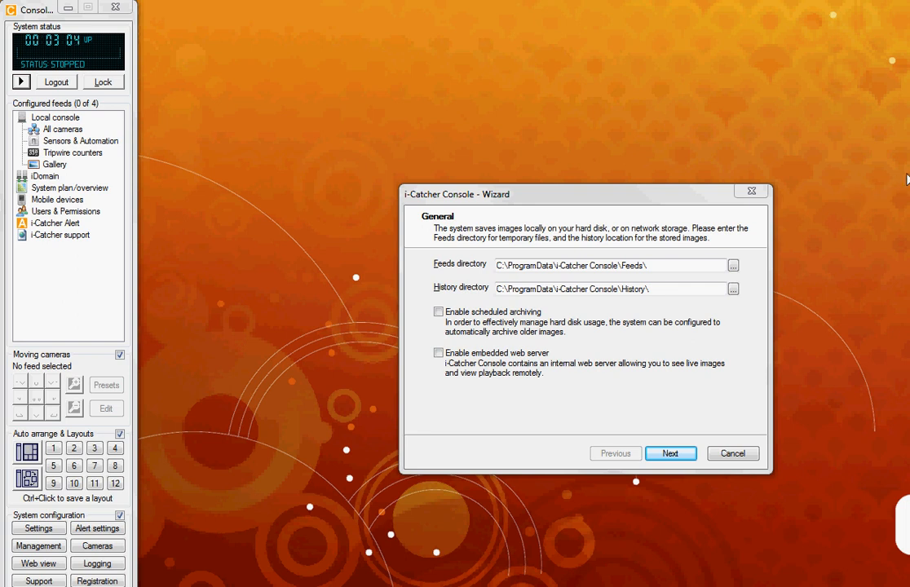
{"action": "left_click", "coordinate": [670, 454]}
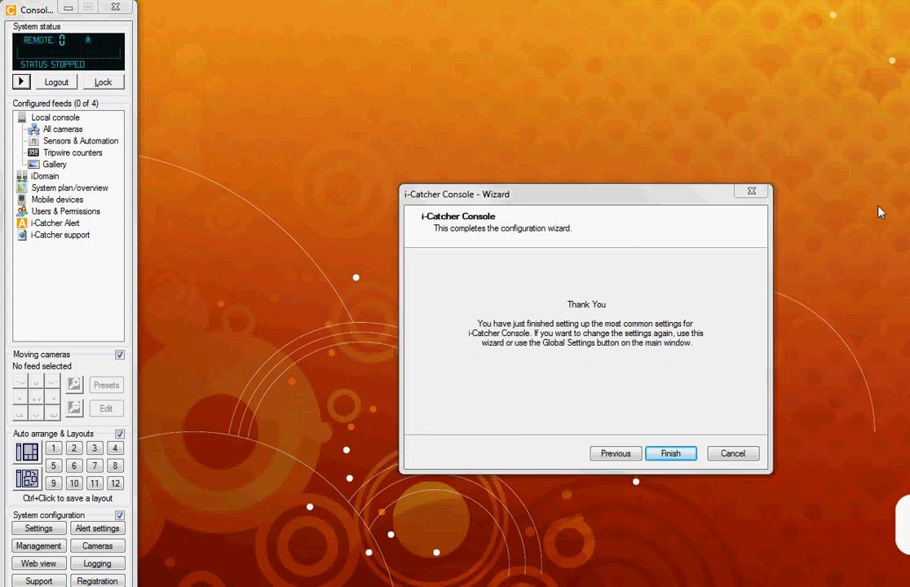
{"action": "mouse_move", "coordinate": [696, 421]}
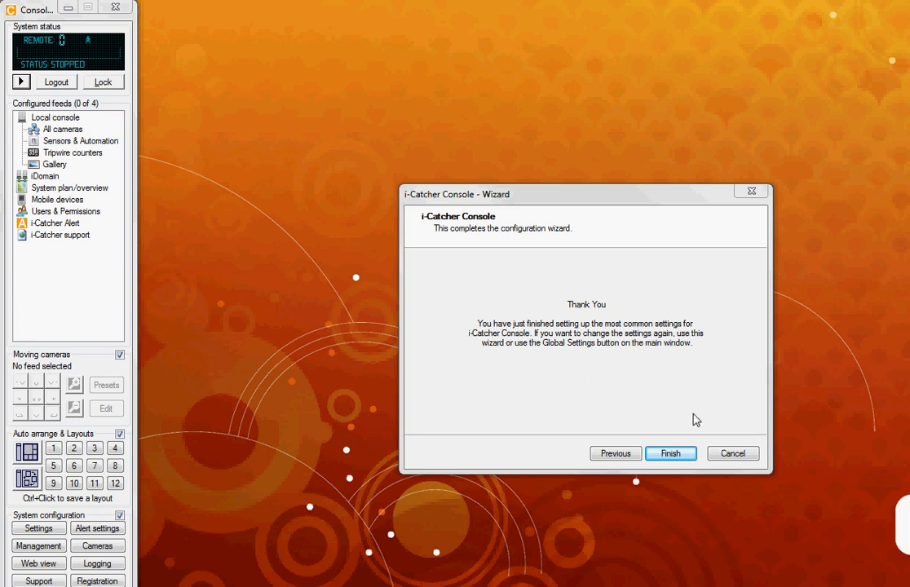
{"action": "left_click", "coordinate": [670, 453]}
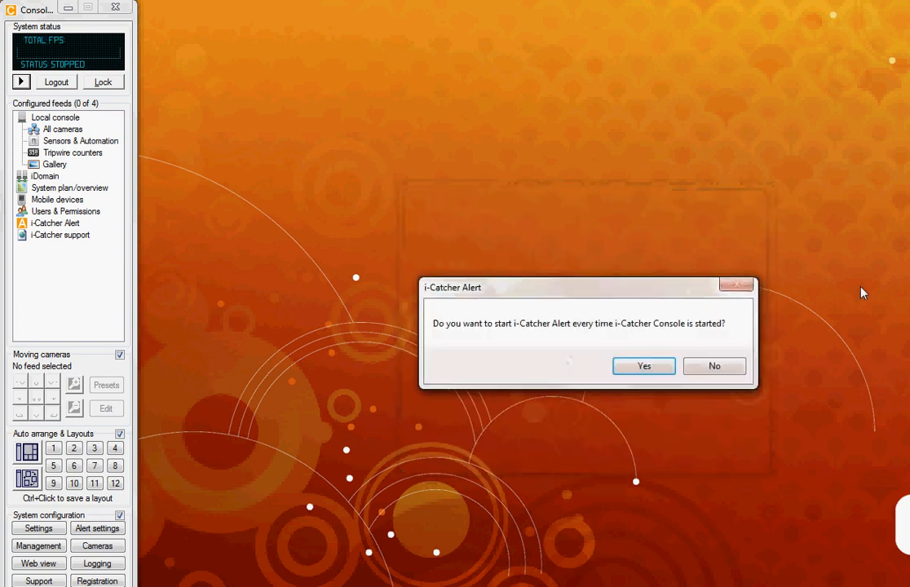
{"action": "left_click", "coordinate": [642, 365]}
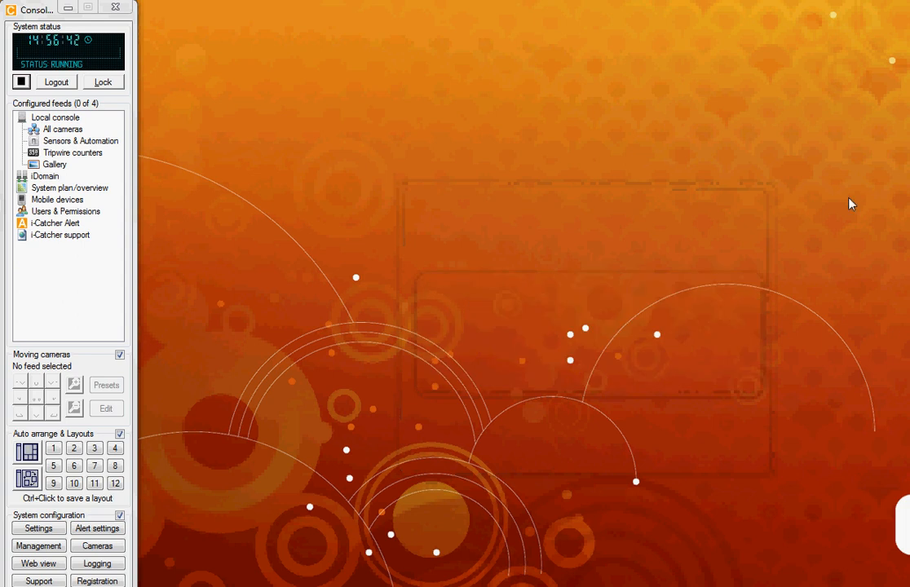